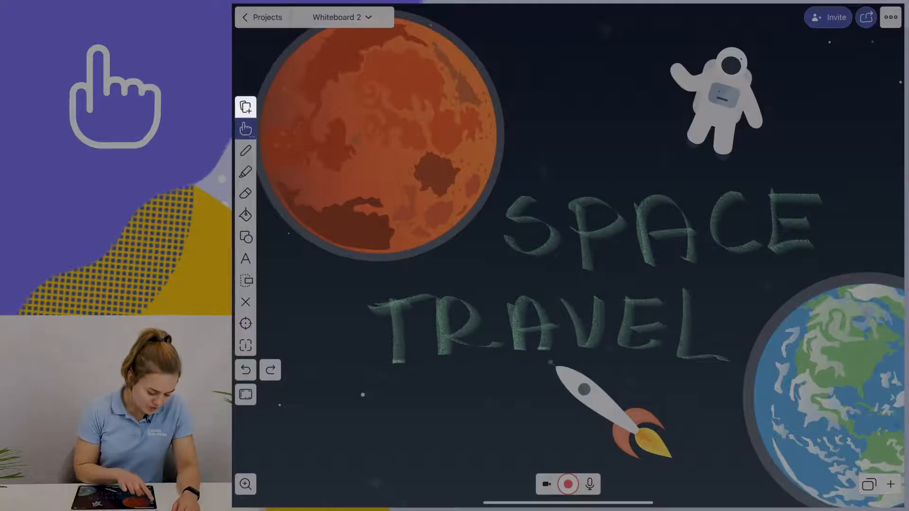
Insert an embedded web browser object onto the Space Travel whiteboard
left_click(245, 107)
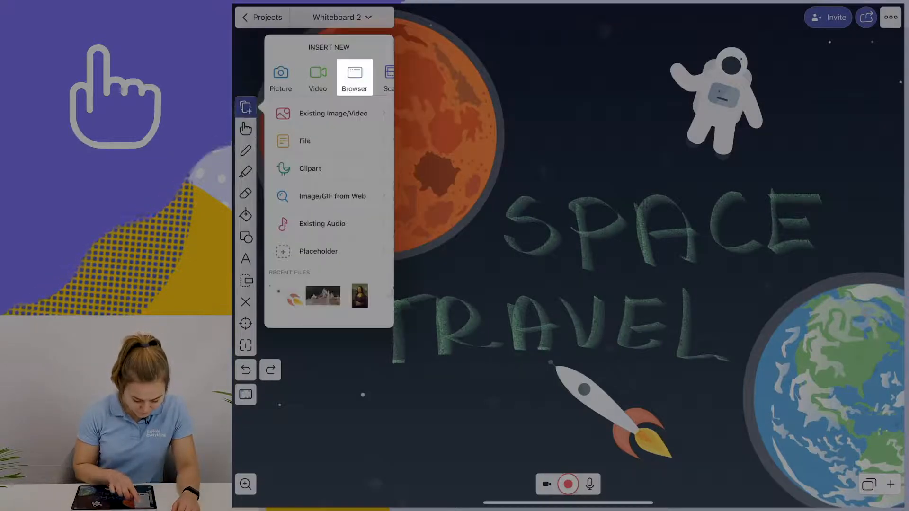
left_click(354, 78)
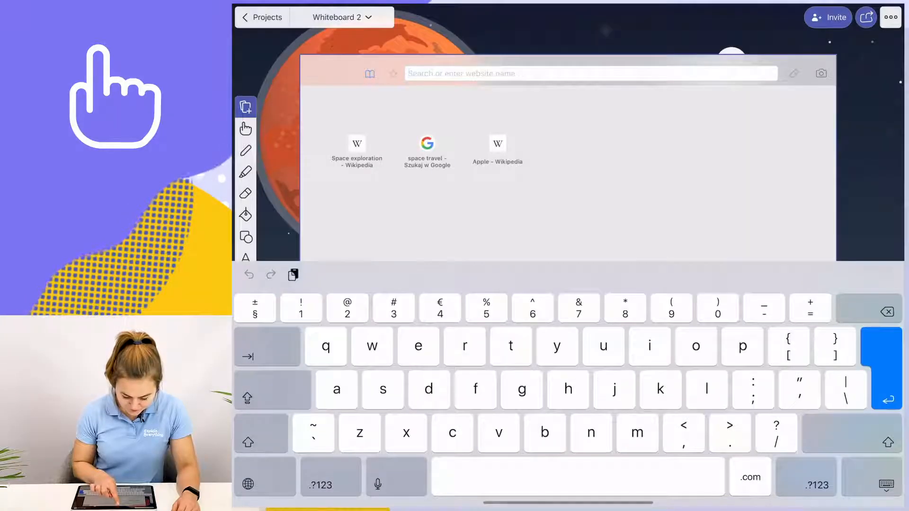